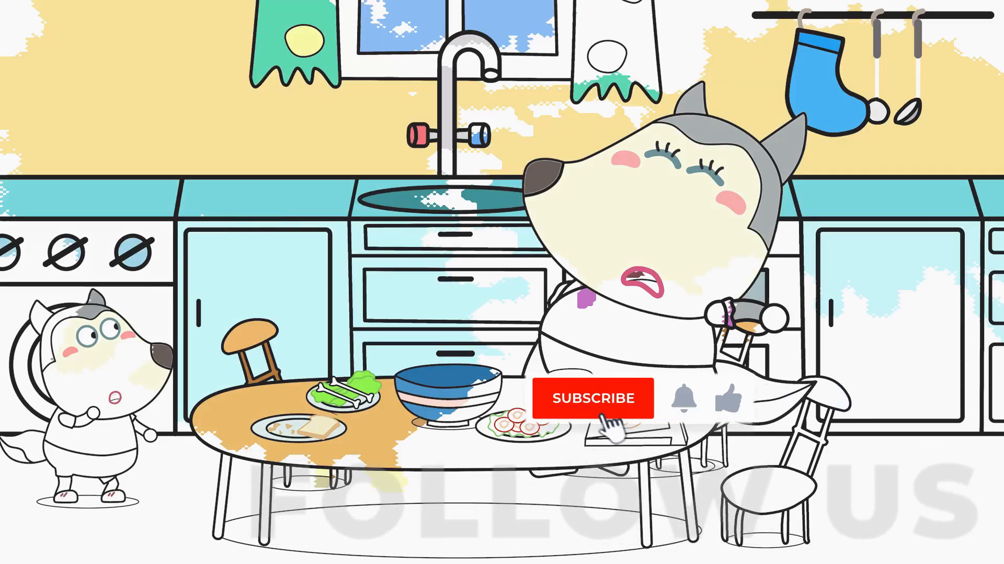
Select the Paint Bucket tool with Gambar 19.png open.
{"action": "left_click", "coordinate": [596, 398]}
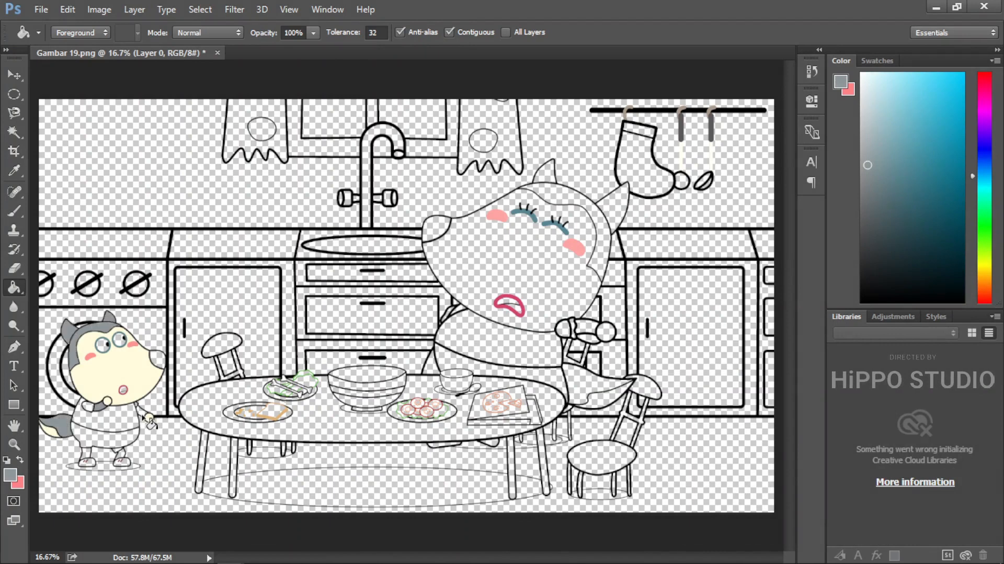
Fill the small wolf's shoes dark, shirt red and shorts dark blue.
{"action": "left_click", "coordinate": [841, 83]}
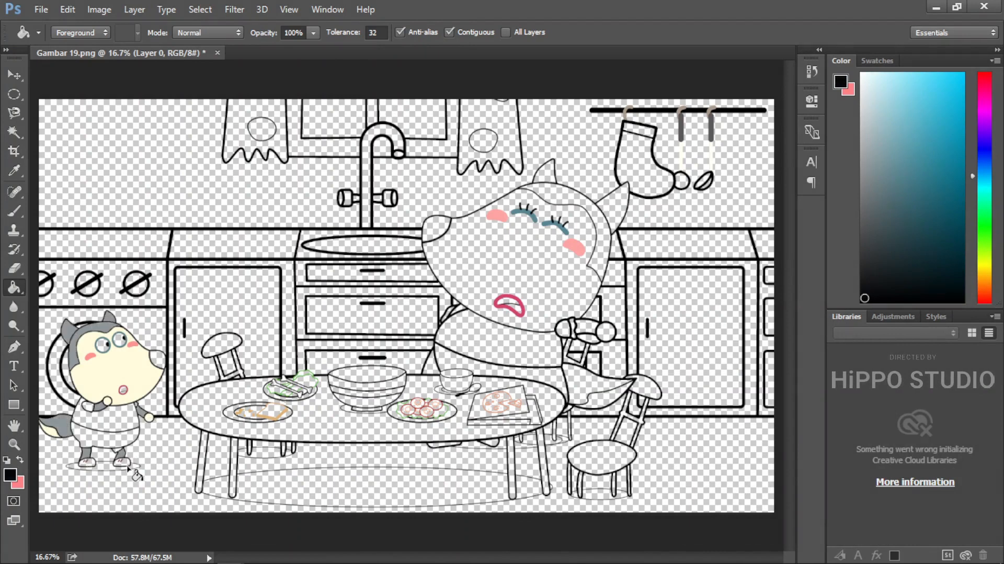
{"action": "left_click", "coordinate": [13, 170]}
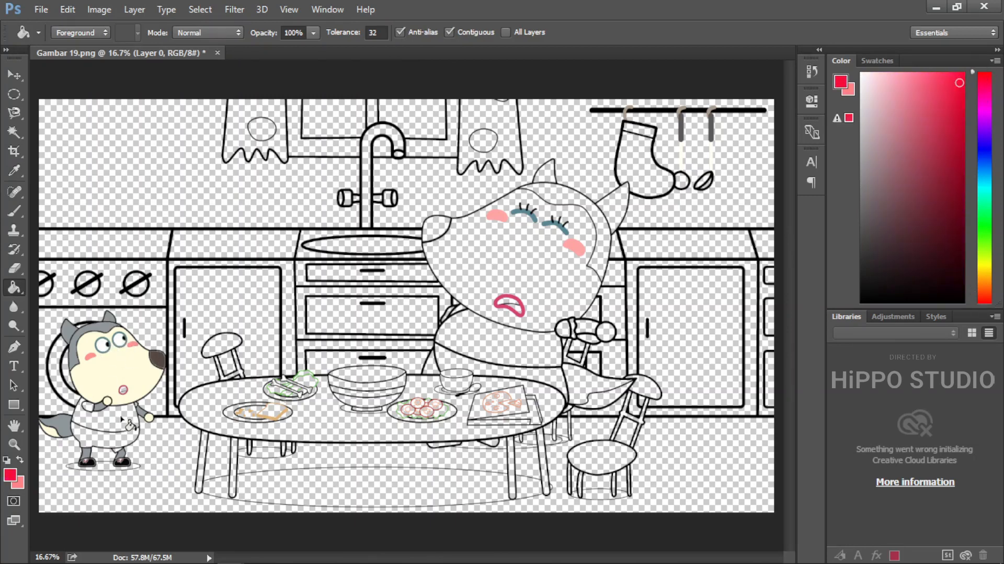
{"action": "left_click", "coordinate": [112, 413]}
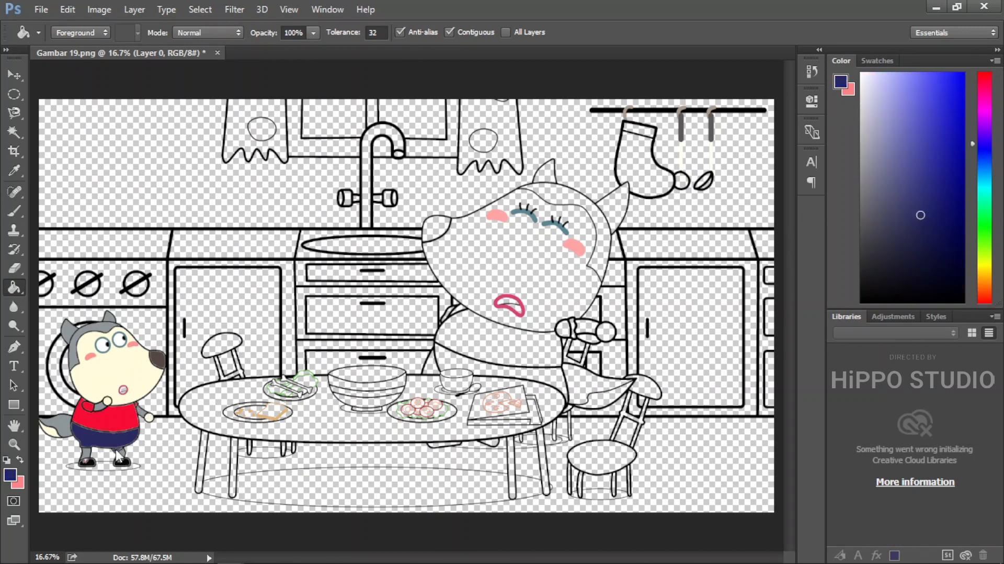
{"action": "left_click", "coordinate": [13, 172]}
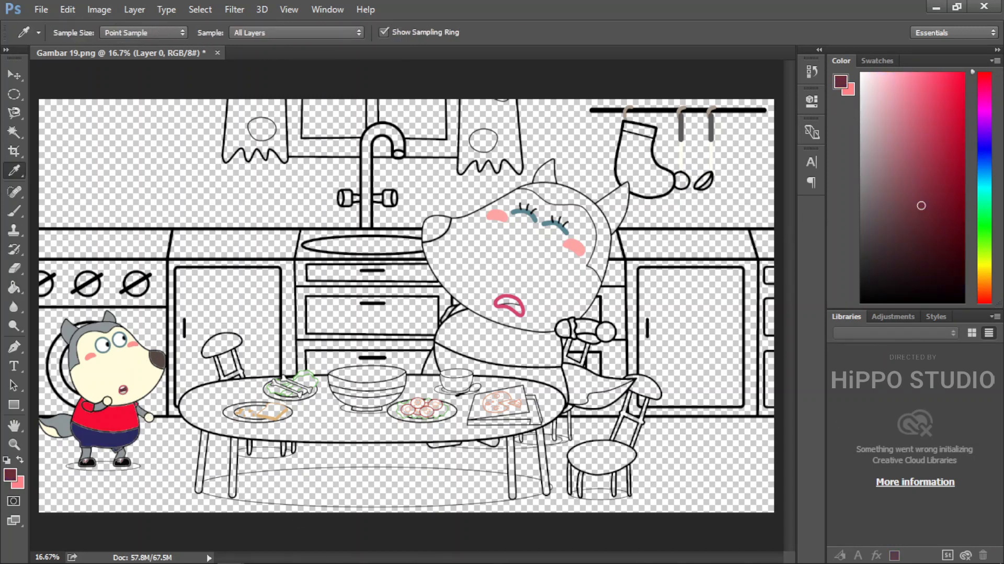
Sample a colour from the artwork, then fill the mother wolf's top purple.
{"action": "left_click", "coordinate": [13, 287]}
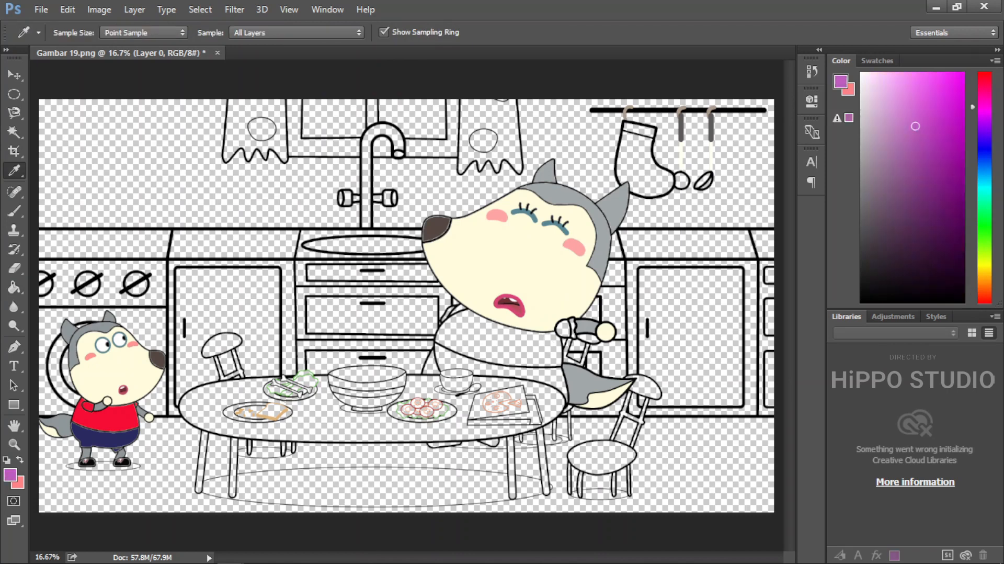
{"action": "left_click", "coordinate": [468, 320]}
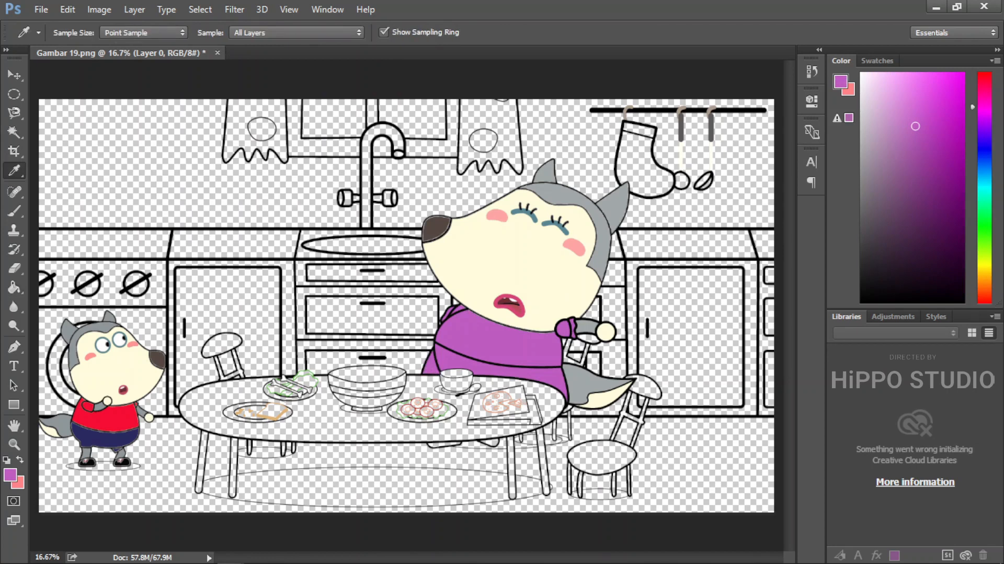
{"action": "left_click", "coordinate": [13, 287]}
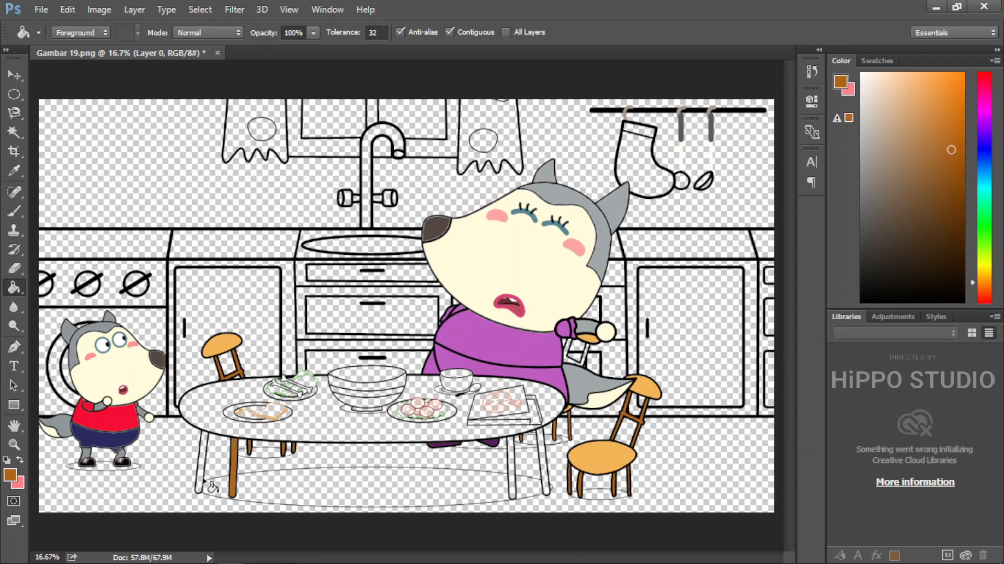
Fill the stools and table legs brown.
{"action": "left_click", "coordinate": [13, 170]}
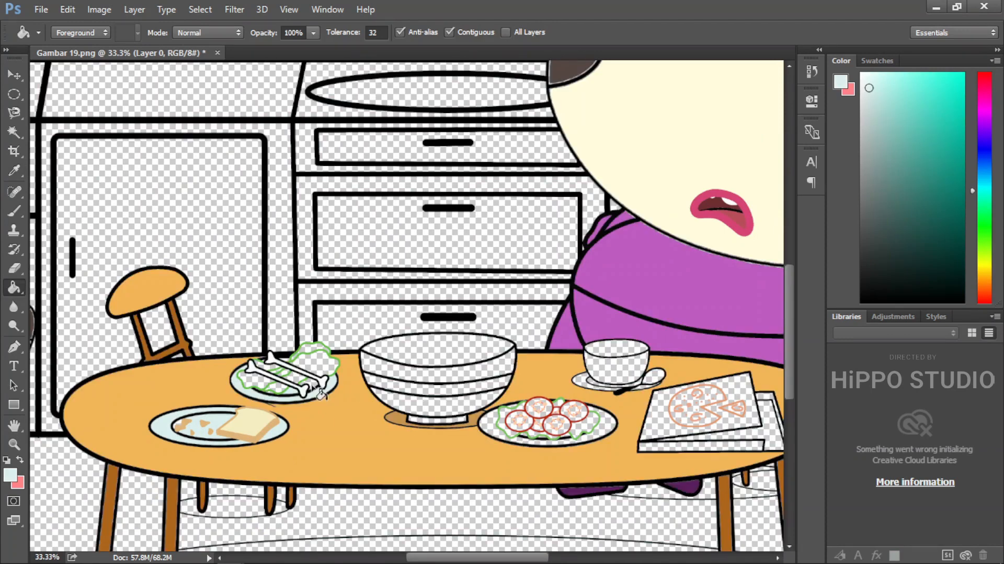
Fill the lettuce green, the saucer under the cup pink and the tomato slices red.
{"action": "left_click", "coordinate": [301, 384]}
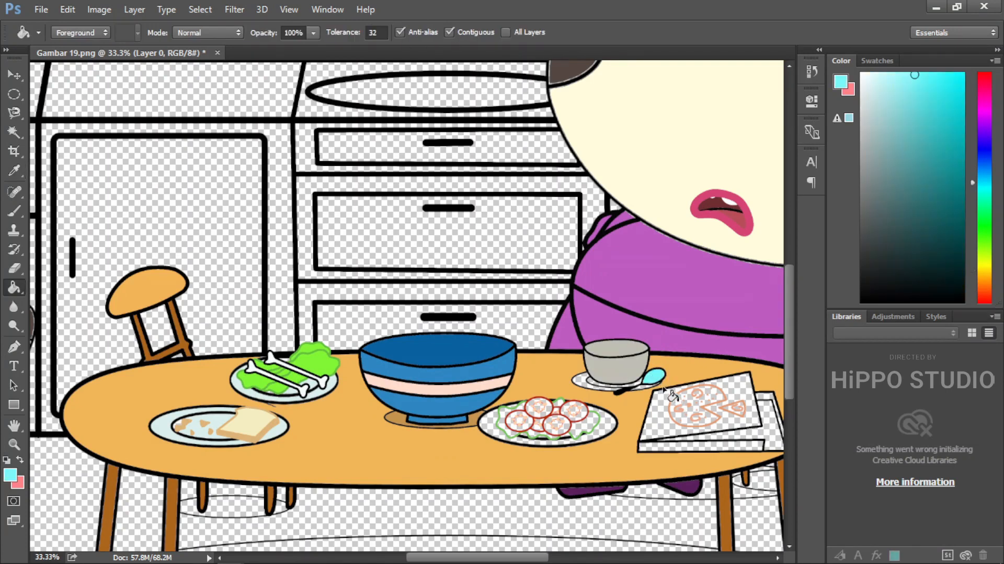
{"action": "left_click", "coordinate": [919, 210]}
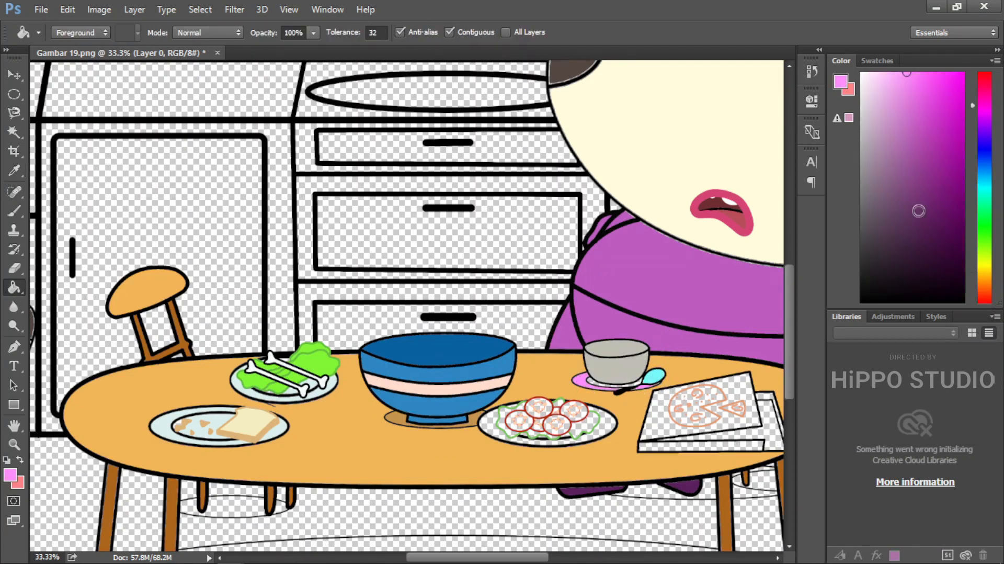
{"action": "left_click", "coordinate": [14, 171]}
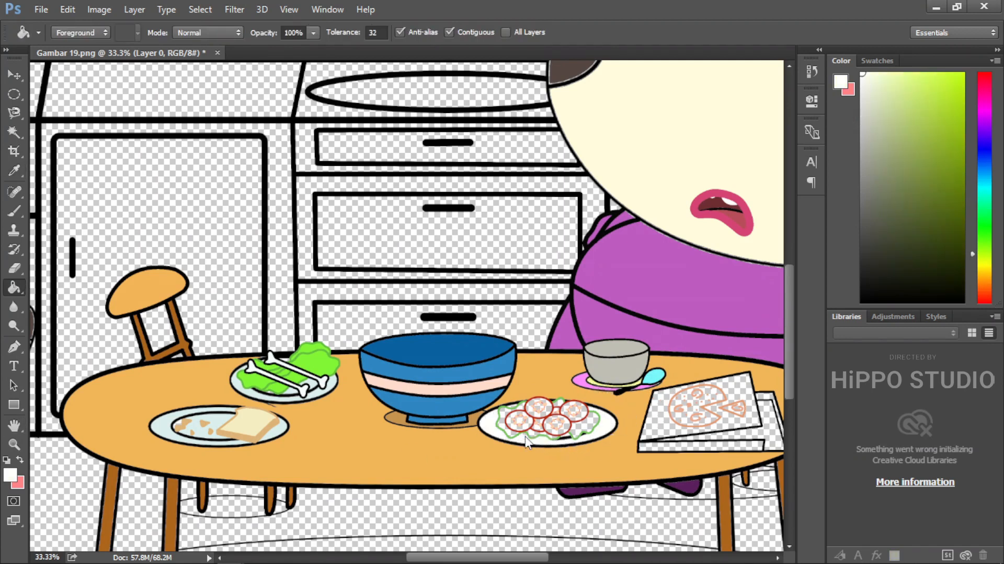
{"action": "left_click", "coordinate": [929, 82]}
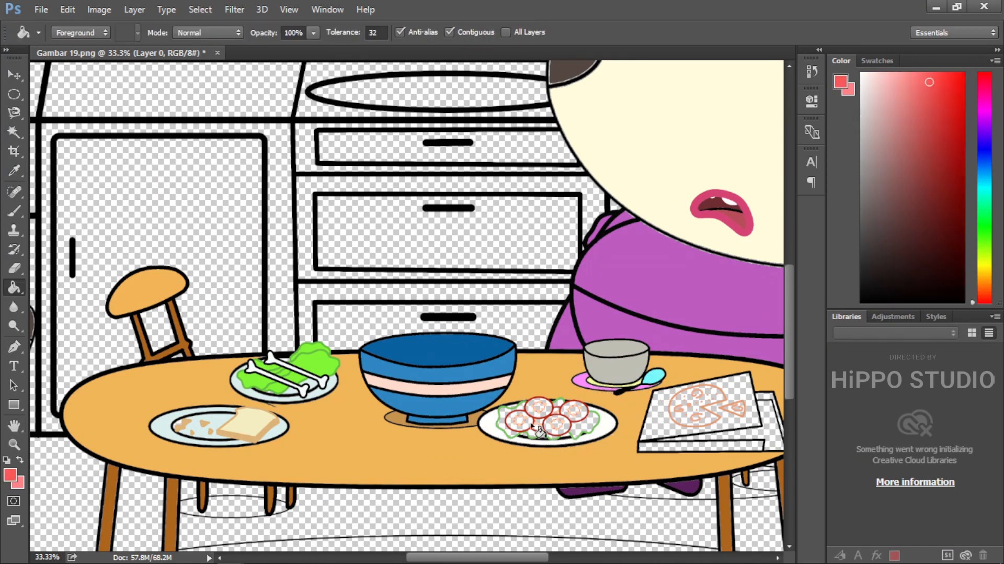
{"action": "left_click", "coordinate": [542, 430]}
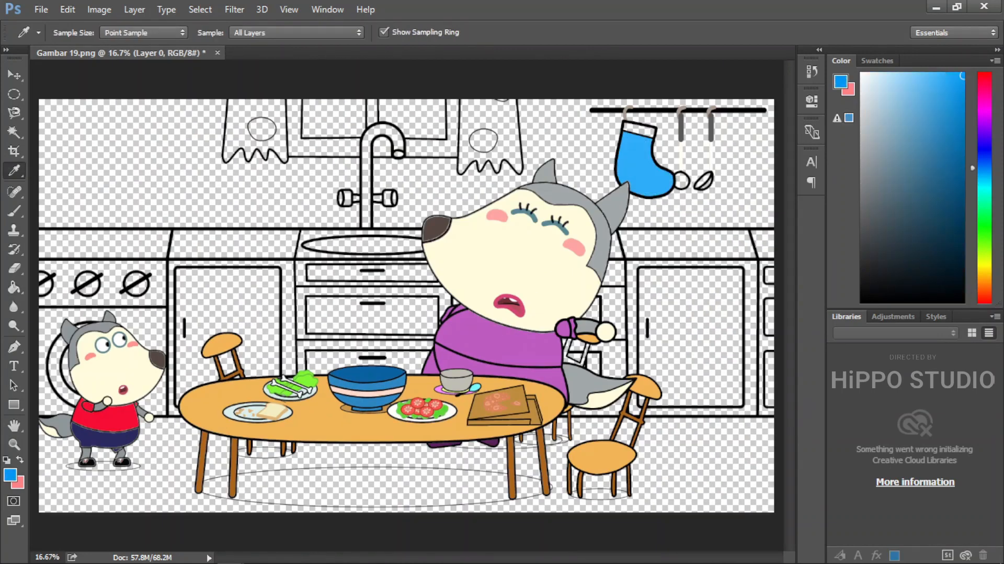
Sample a colour from the artwork for the curtains.
{"action": "left_click", "coordinate": [14, 288]}
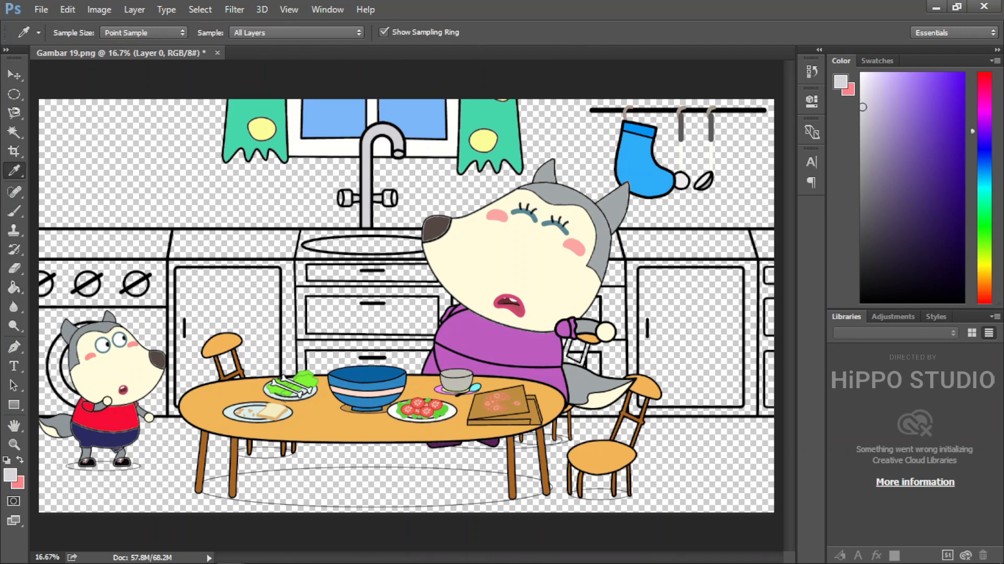
Fill the kitchen wall pale yellow and pick light blue for the cupboard doors.
{"action": "left_click", "coordinate": [14, 287]}
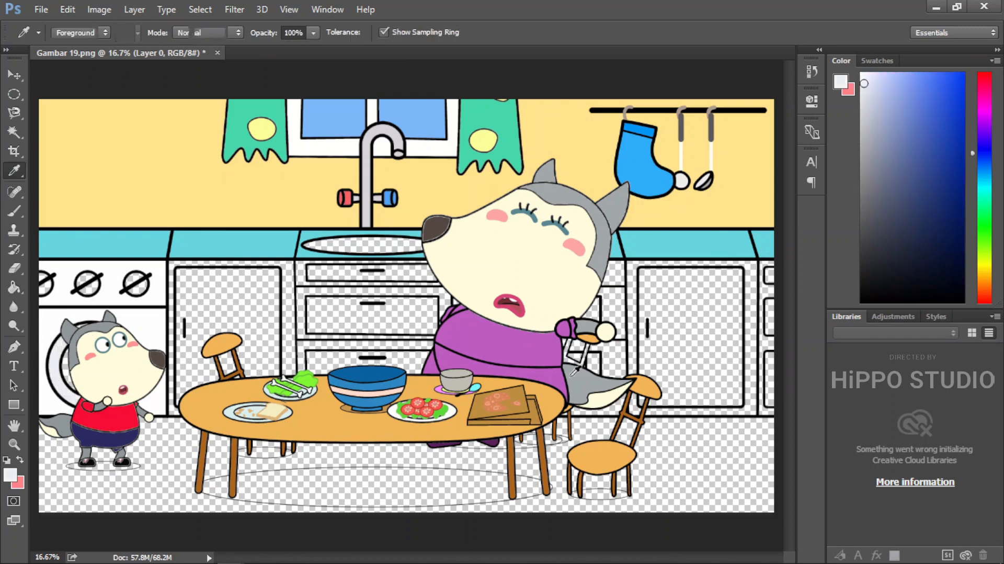
{"action": "left_click", "coordinate": [14, 288]}
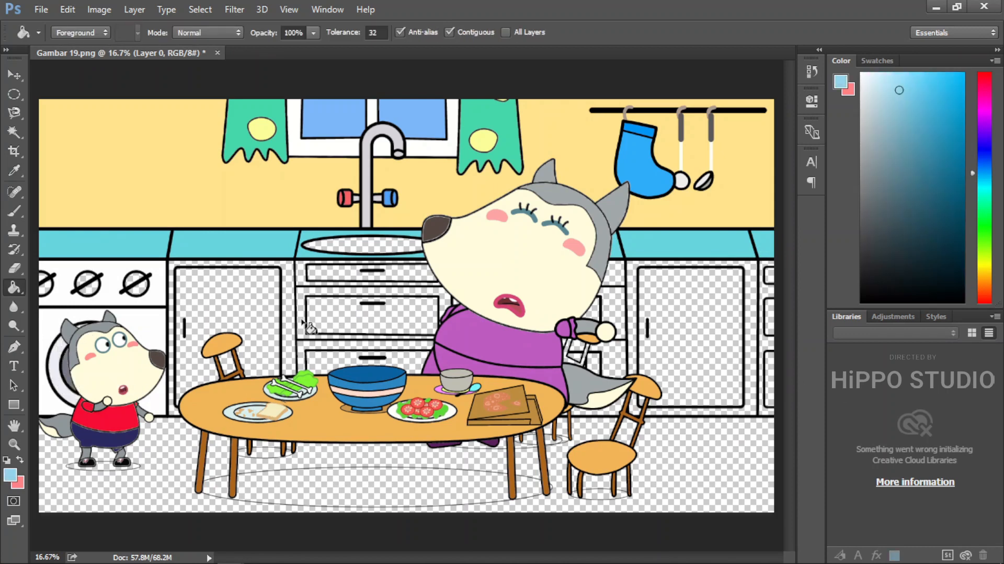